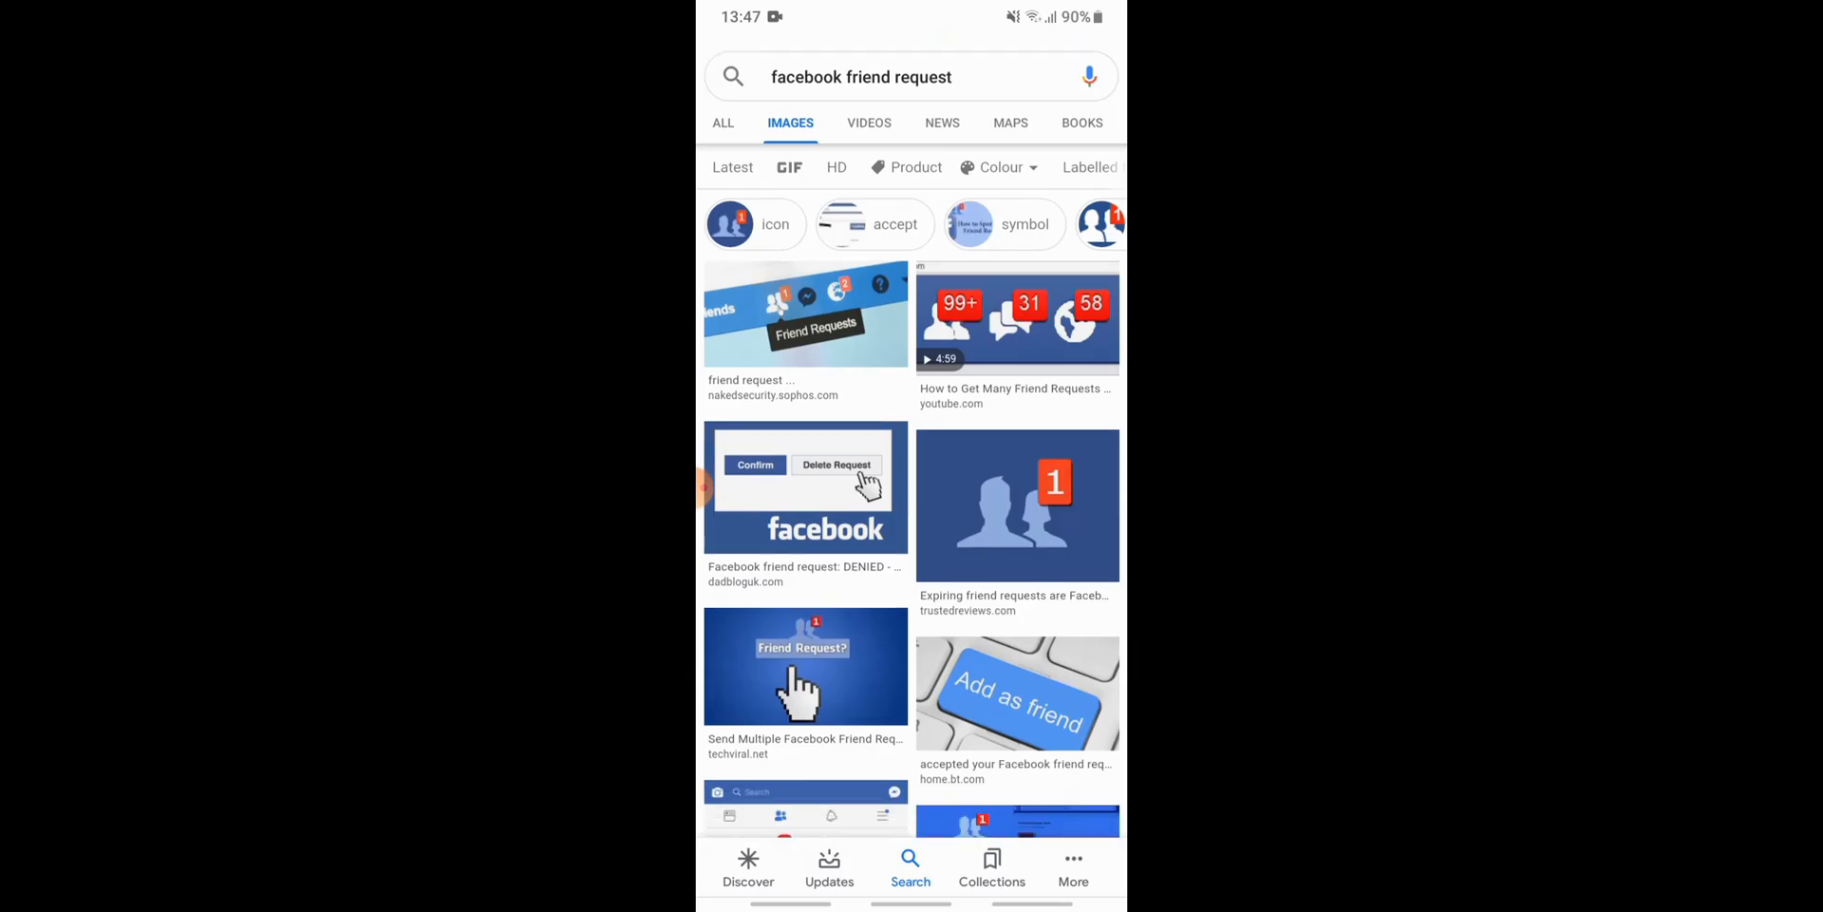
# Step: Scroll past the 'facebook friend request' image results on the way to the Facebook feed
pyautogui.scroll(-3)
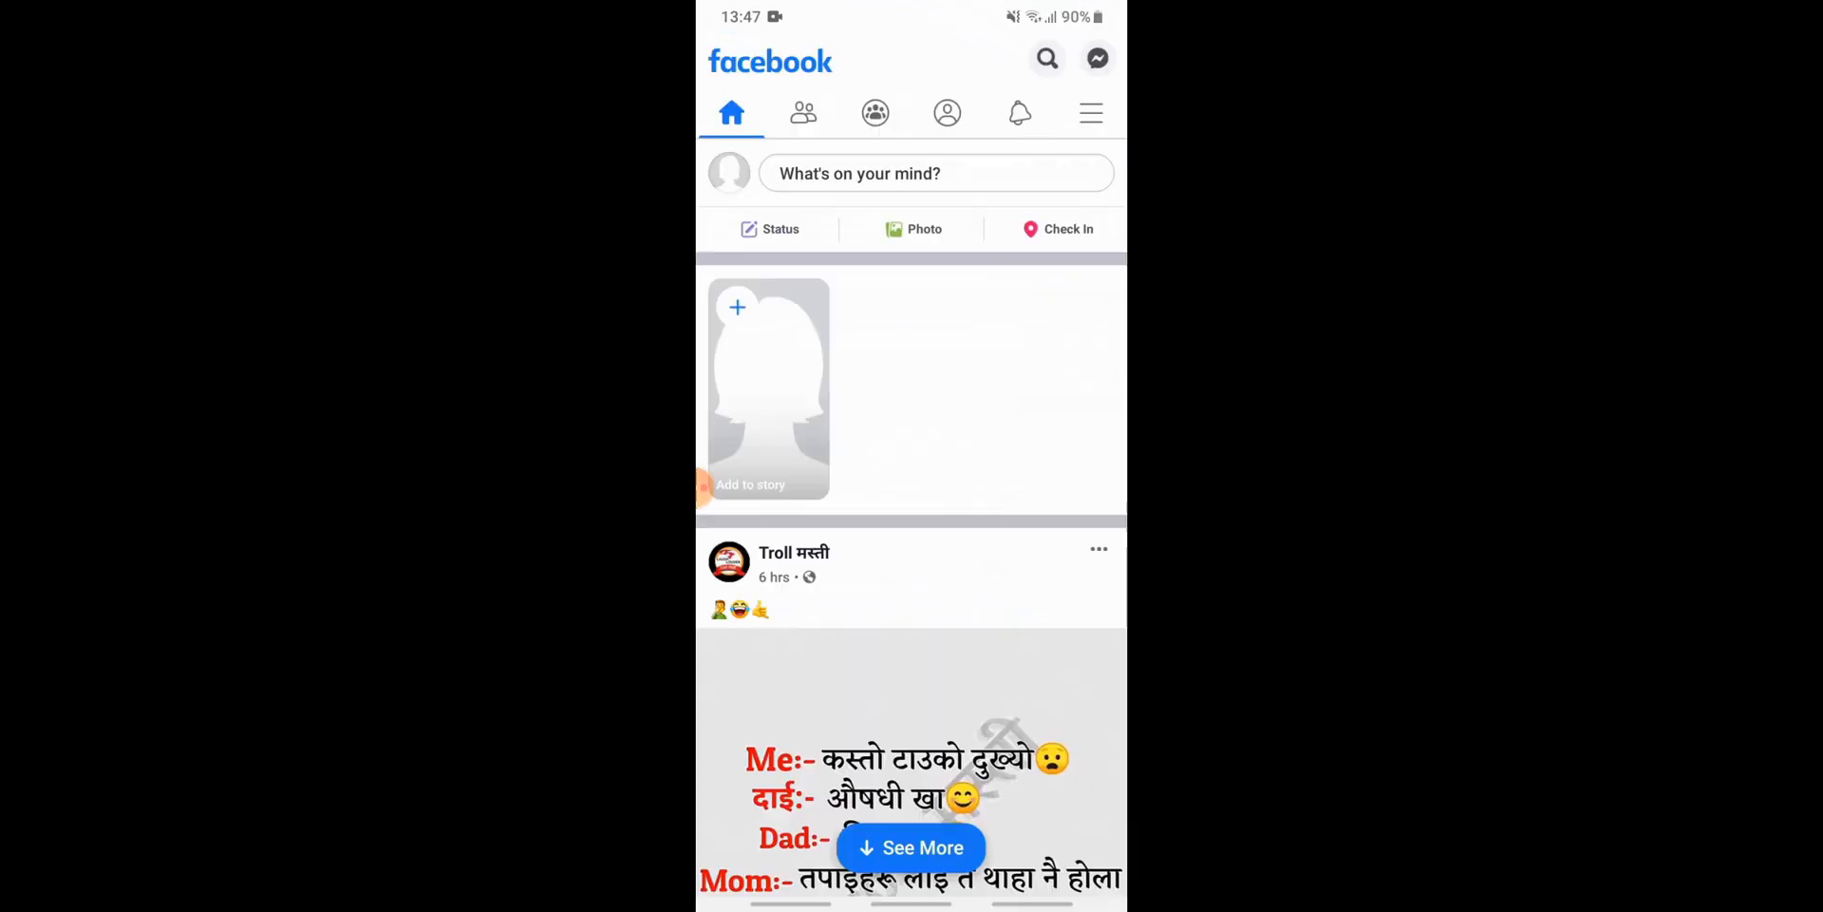
# Step: Open Settings from the Facebook menu and scroll to the Privacy section
pyautogui.click(1091, 113)
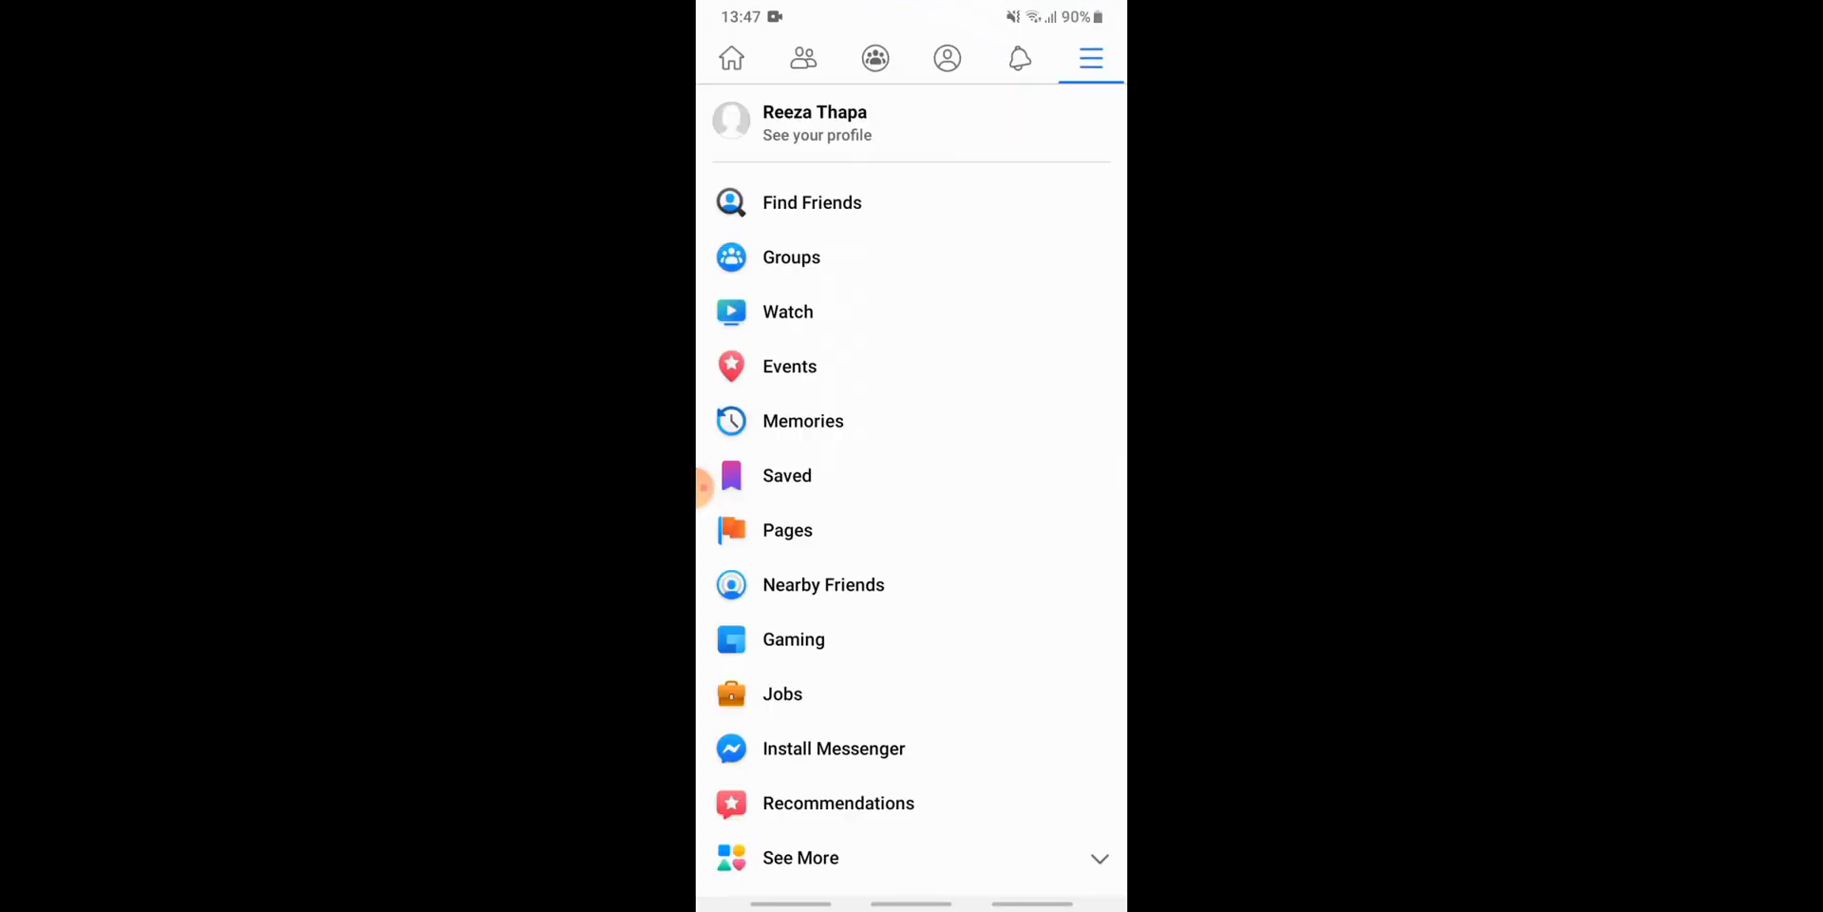
pyautogui.scroll(-3)
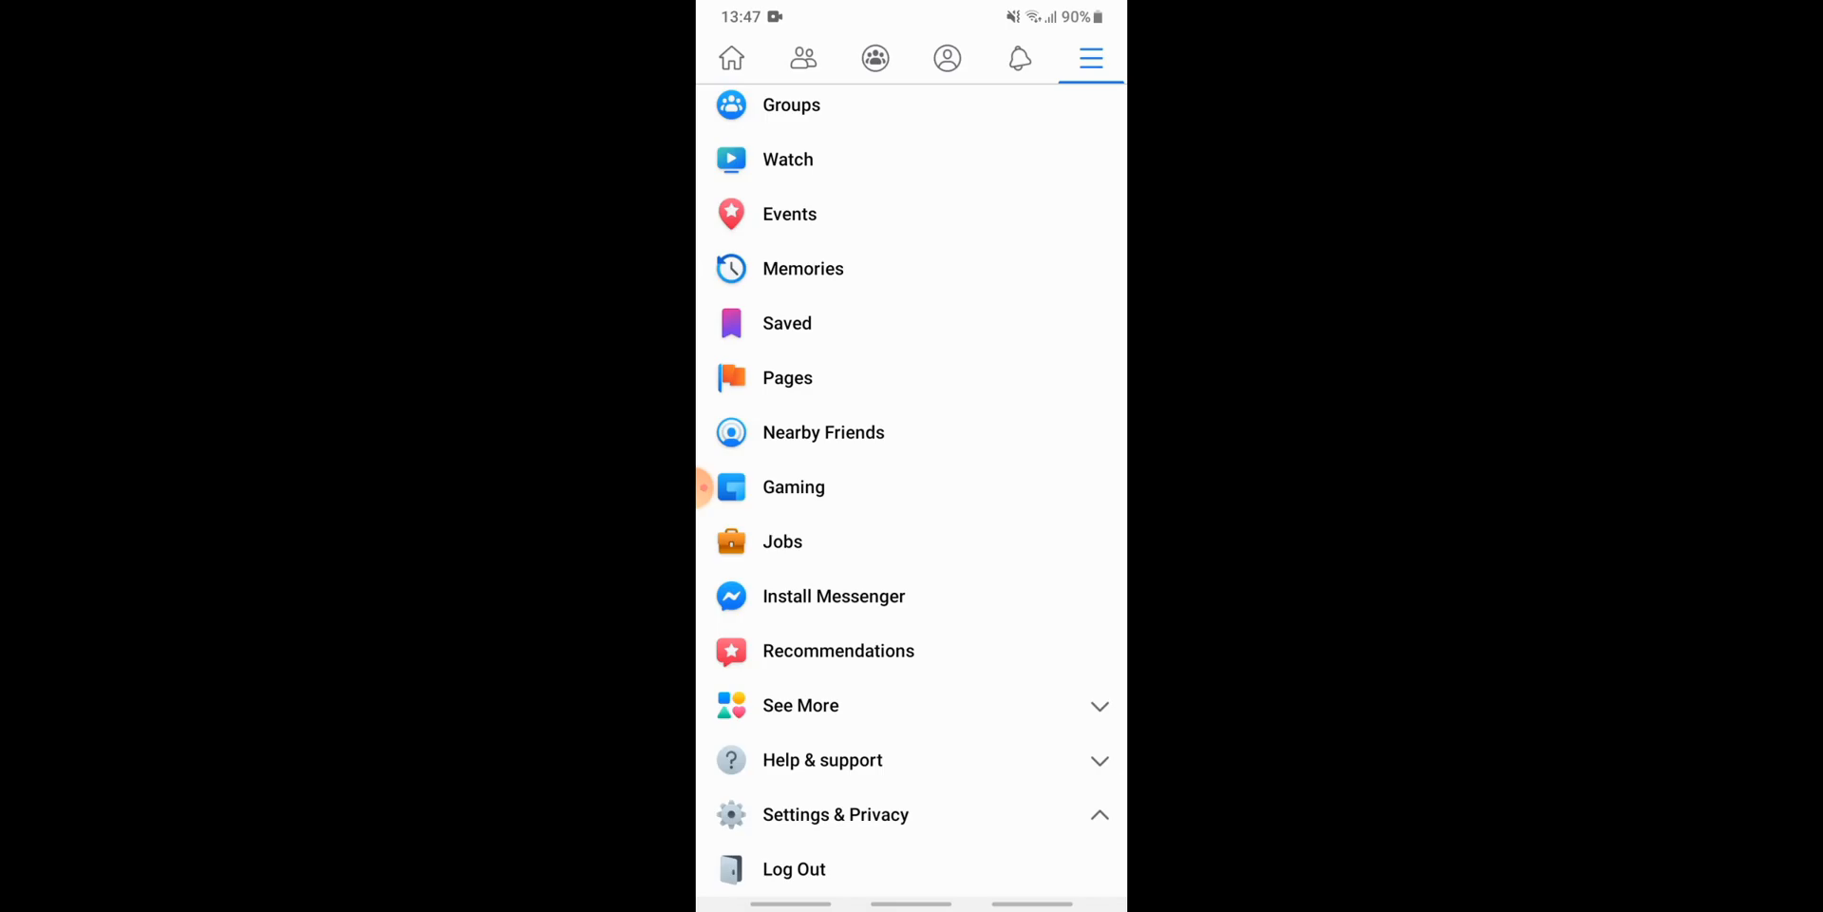
pyautogui.scroll(-3)
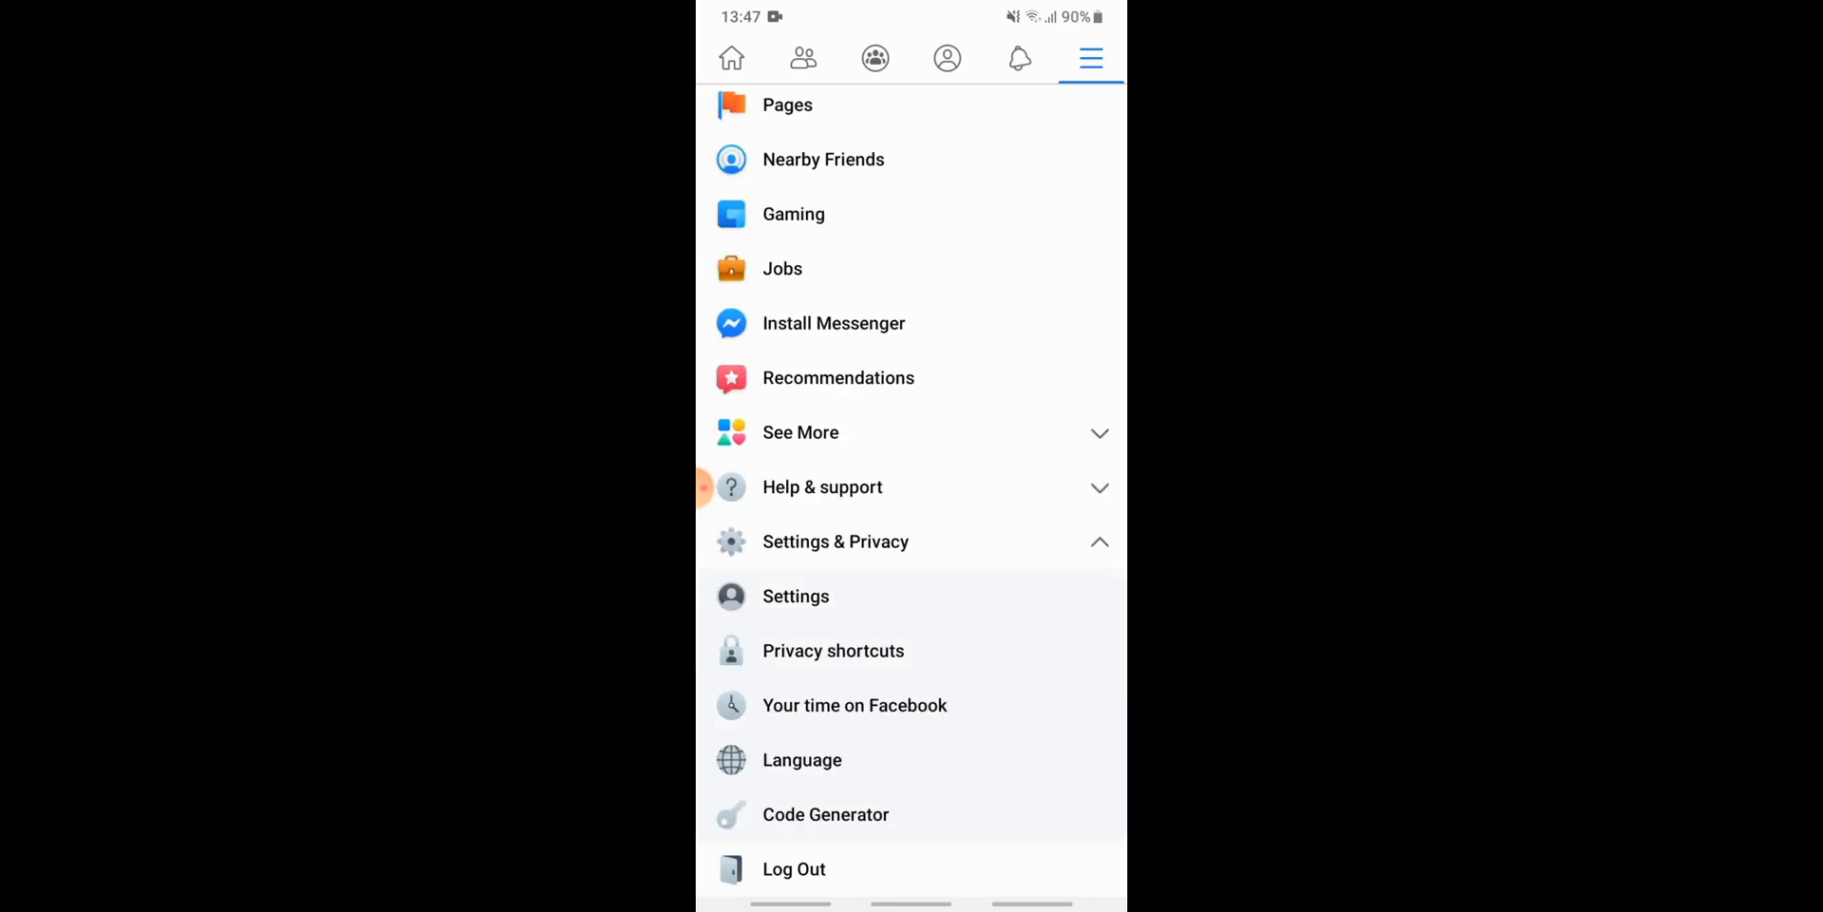
pyautogui.click(796, 595)
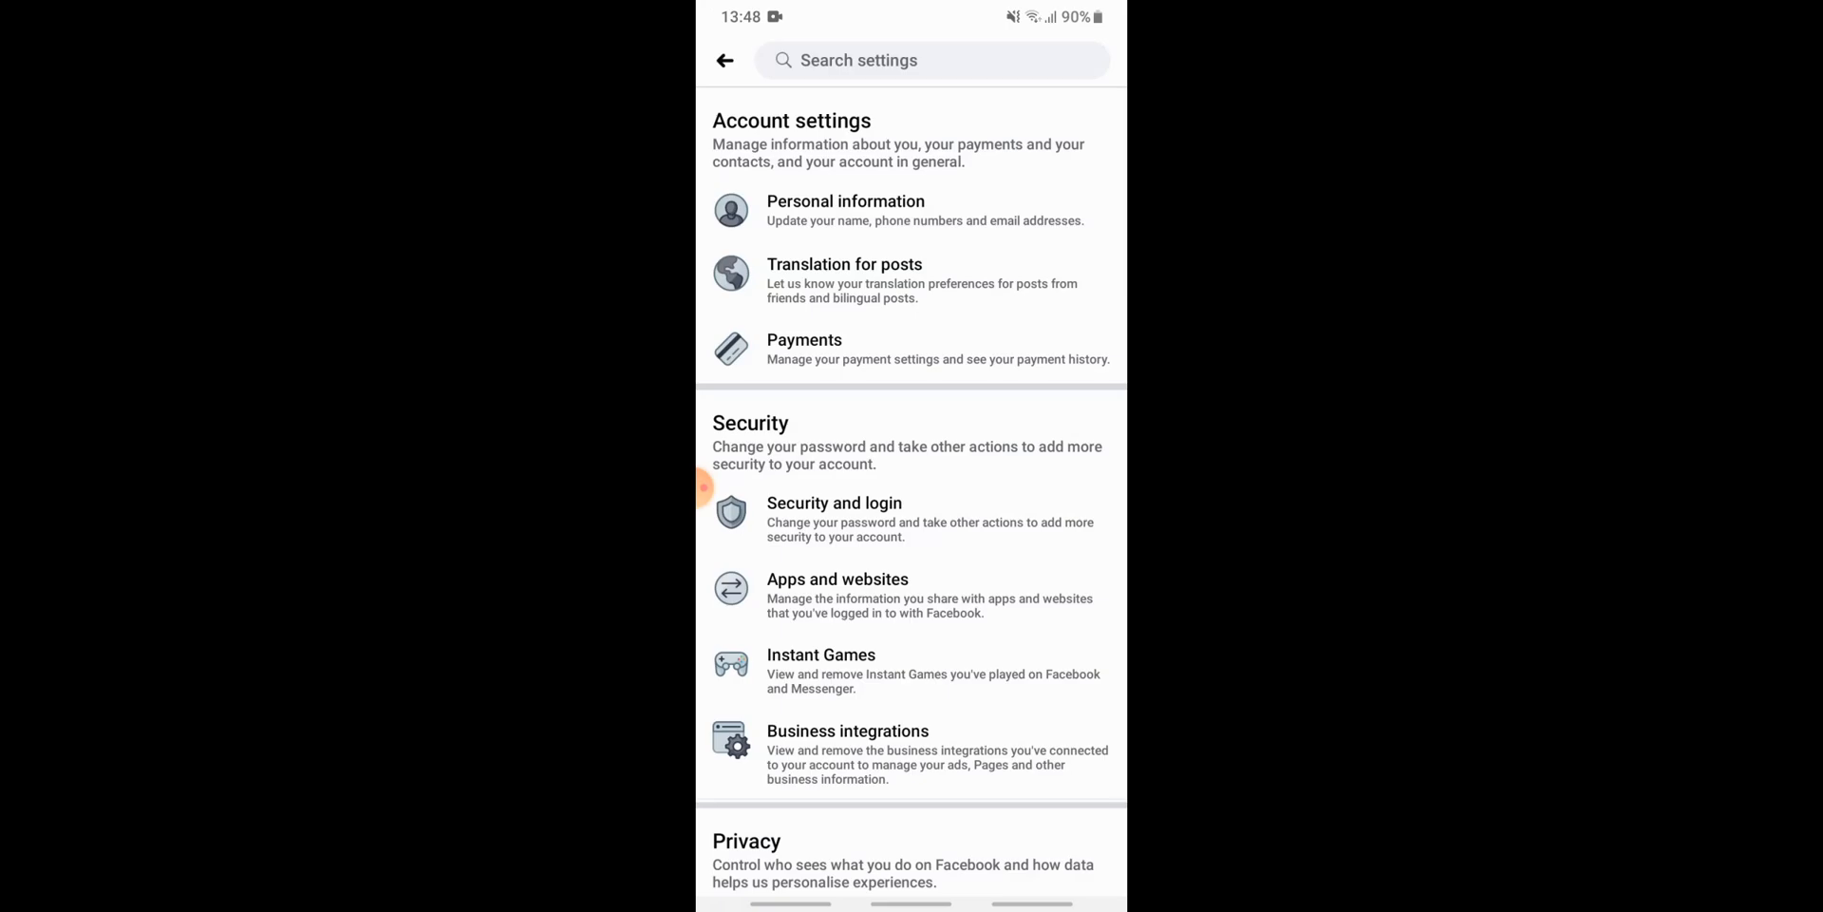
pyautogui.scroll(-3)
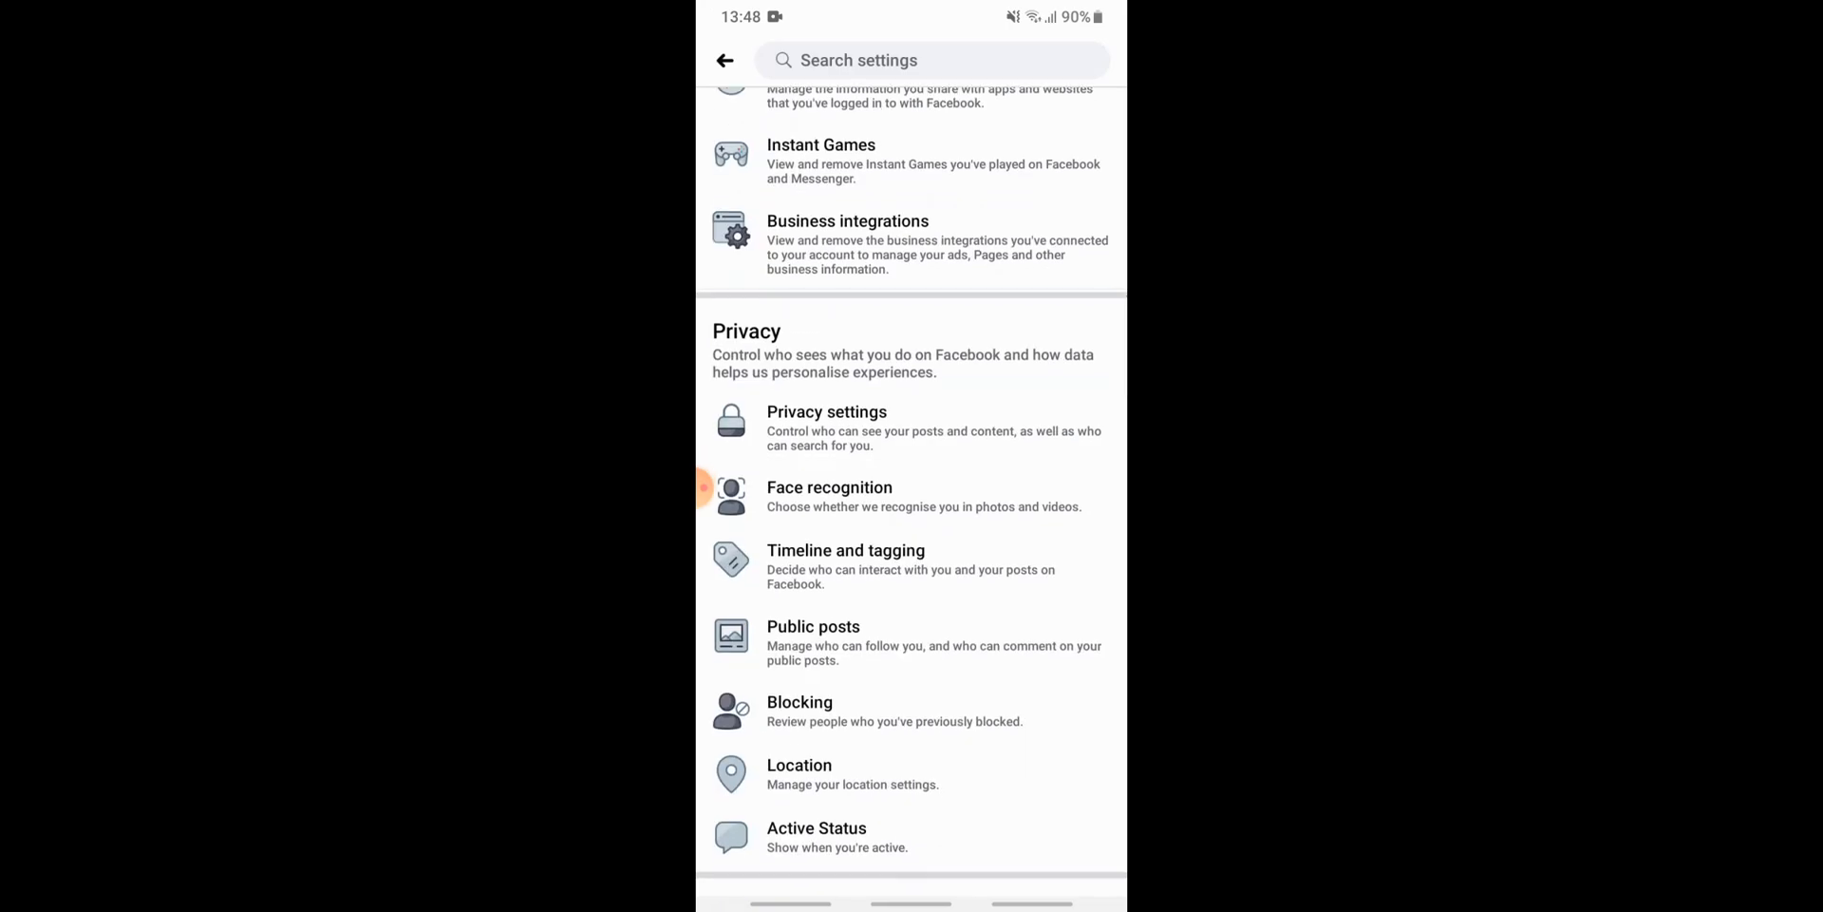
# Step: Open Privacy settings and choose 'Who can send you friend requests?', currently Everyone
pyautogui.click(827, 411)
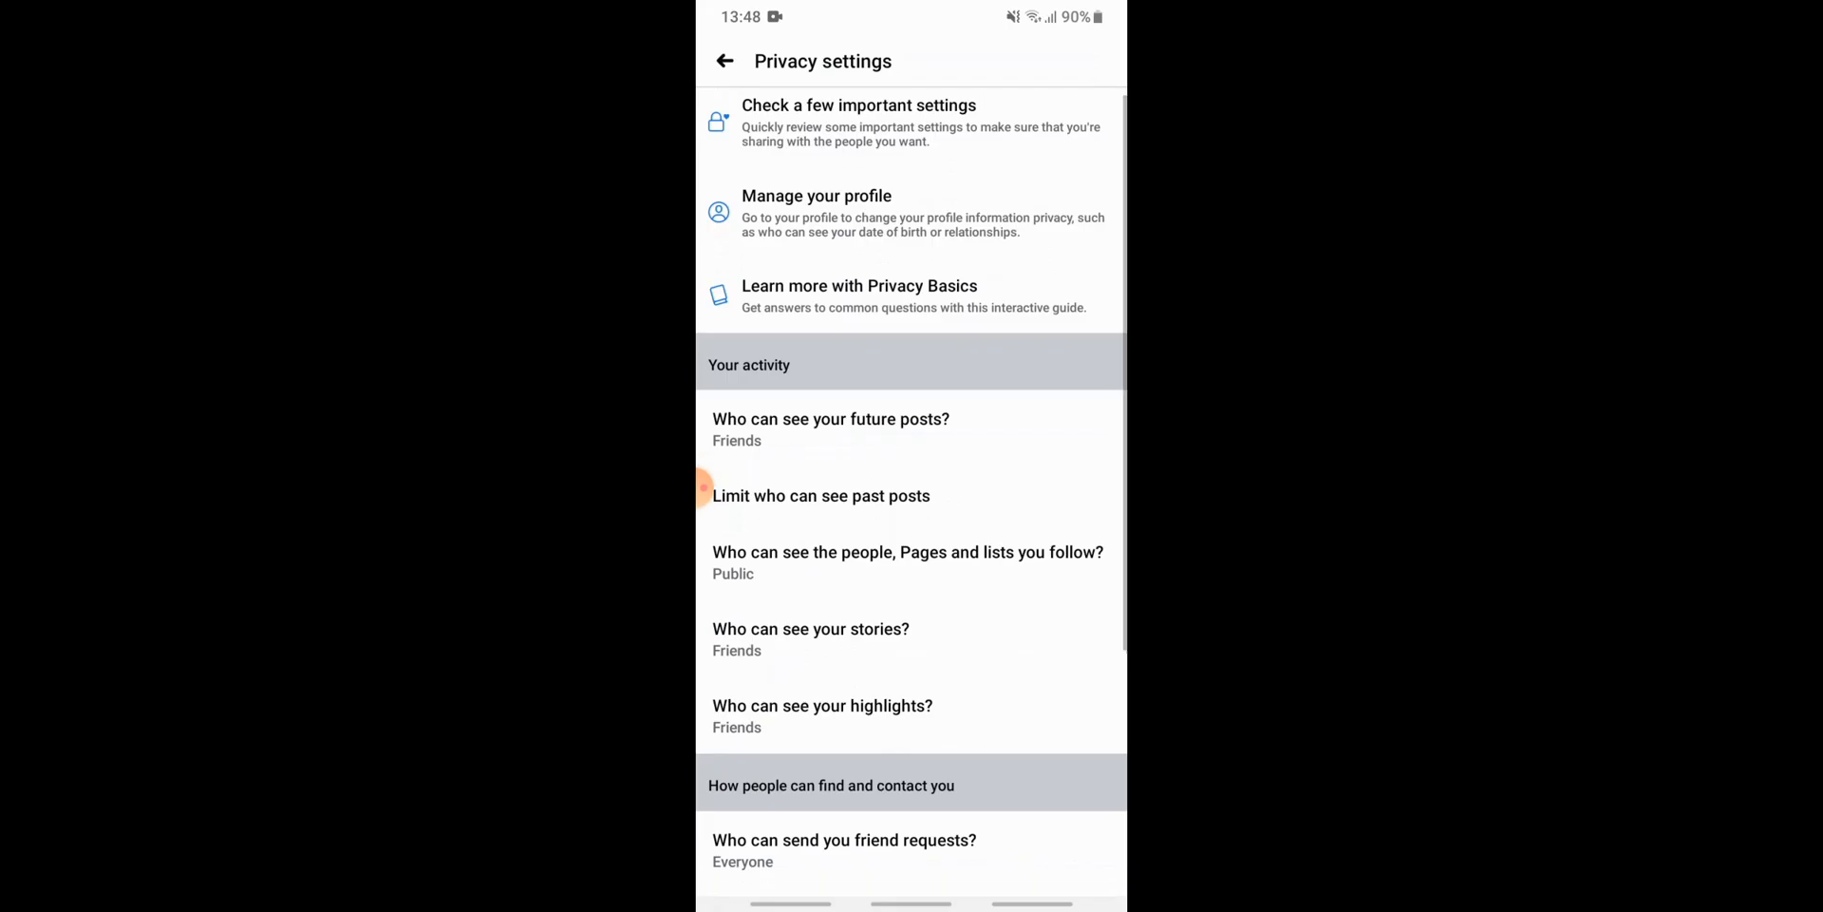
pyautogui.scroll(-3)
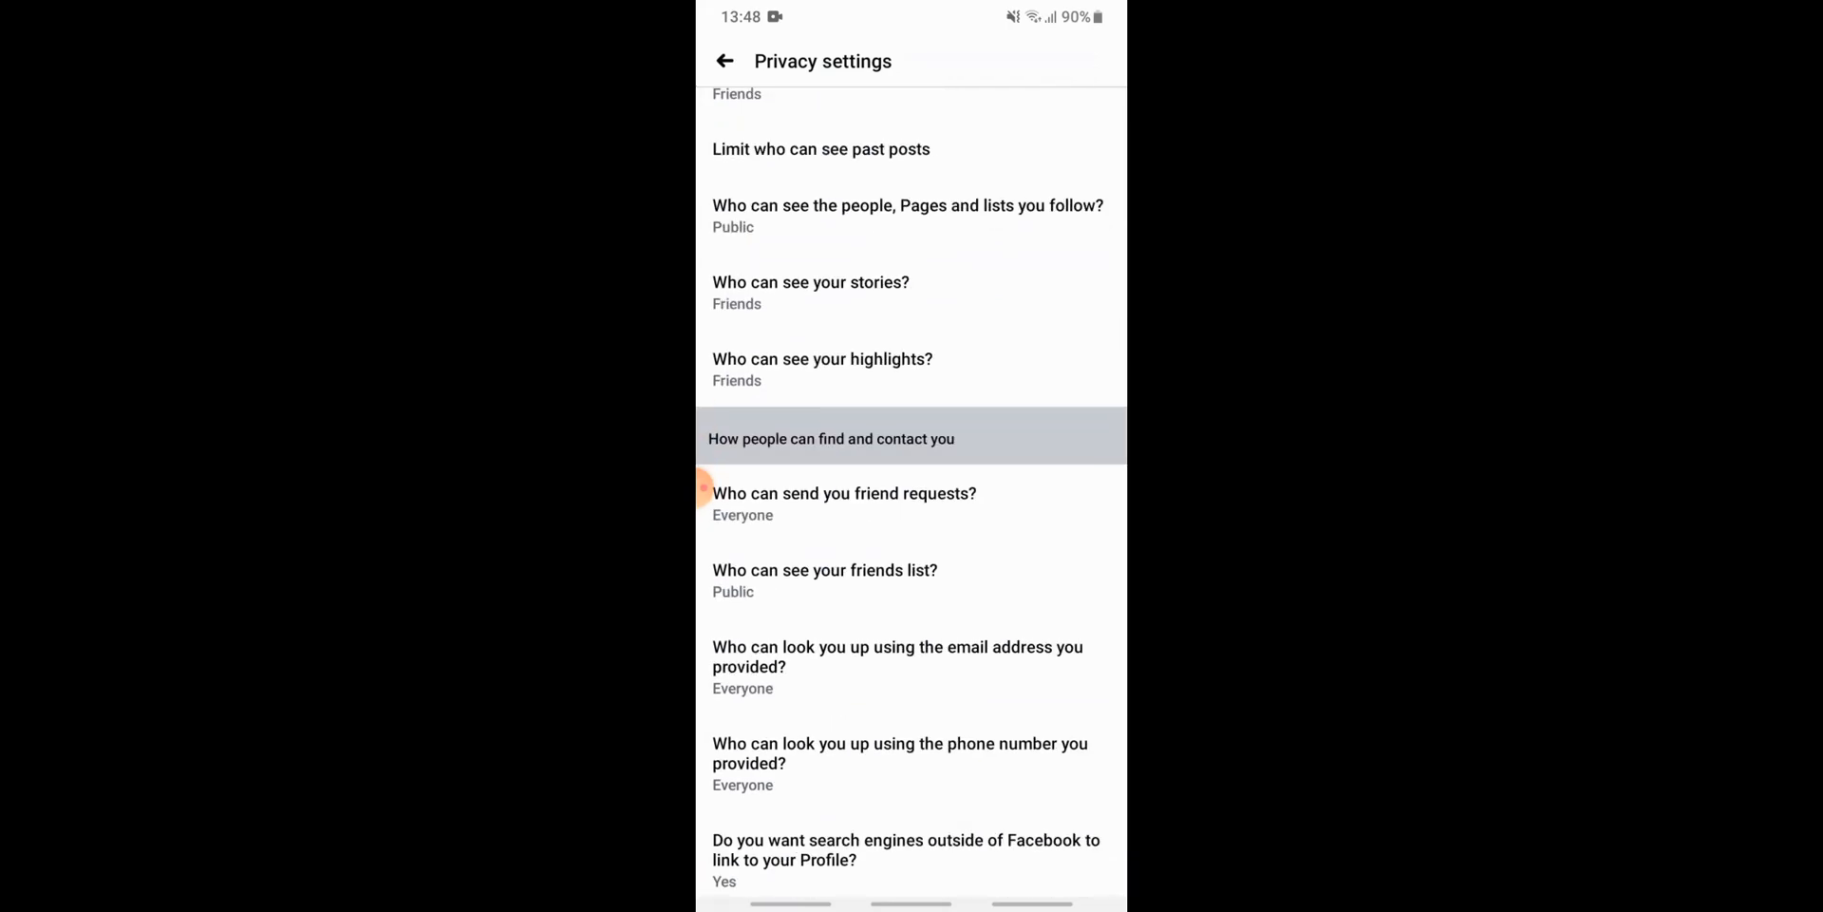
pyautogui.click(843, 493)
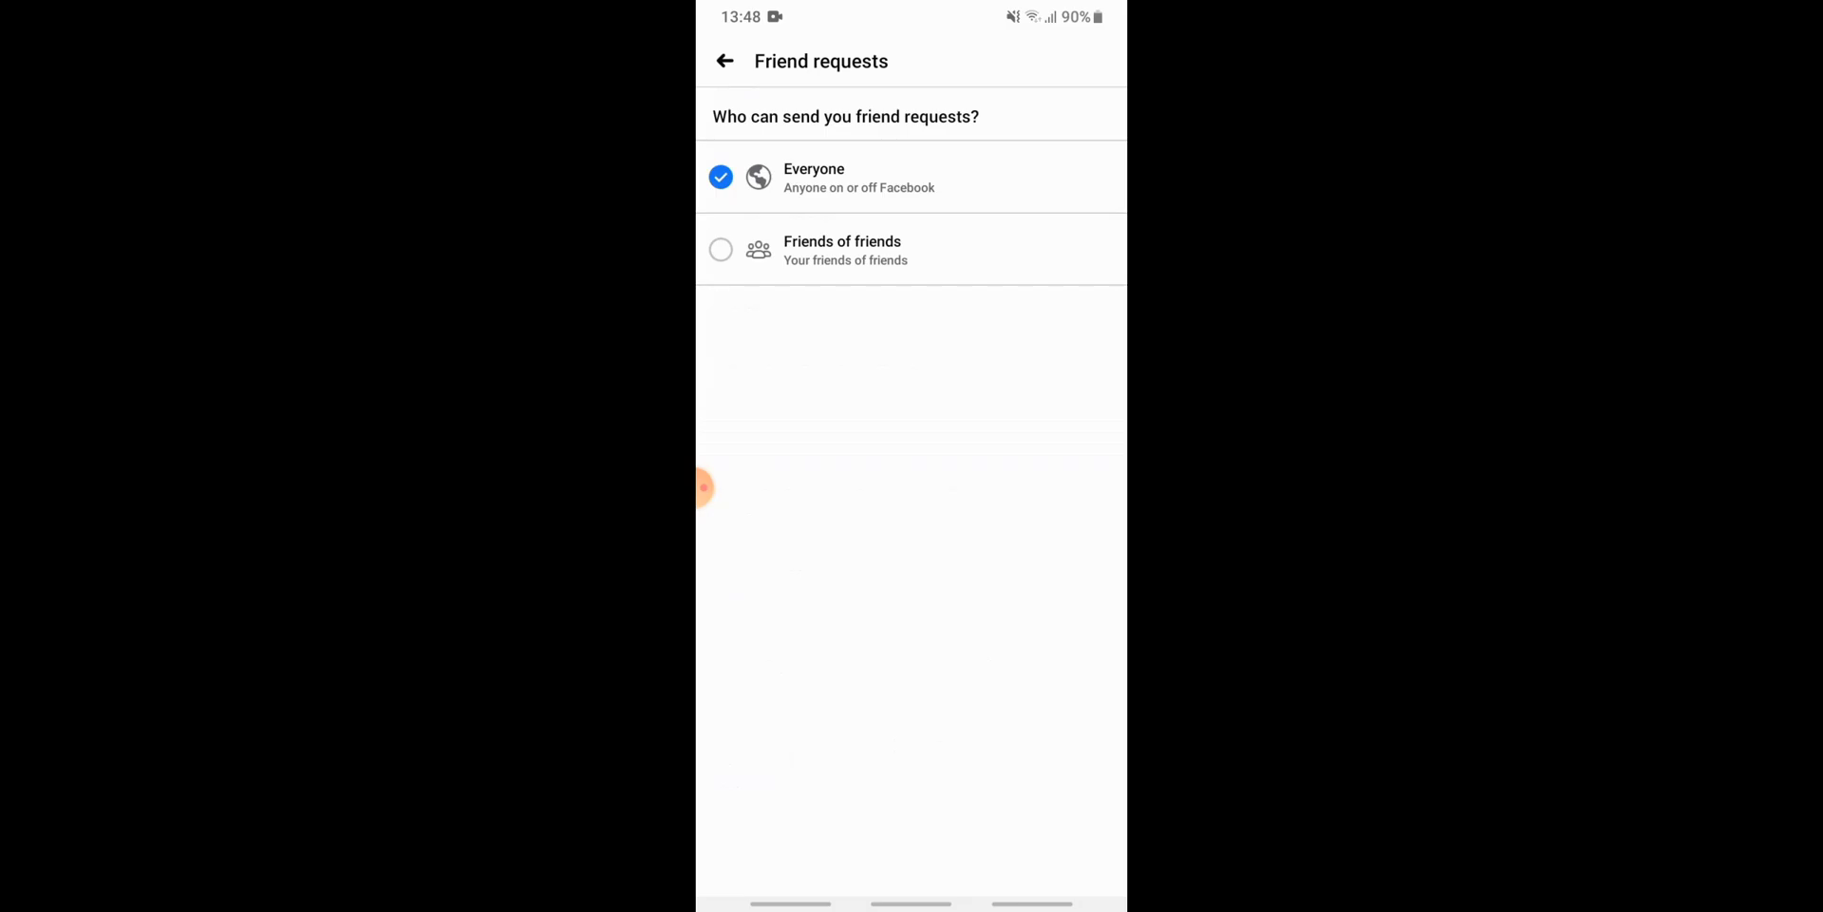
# Step: Choose 'Friends of friends' for friend requests and go back to the main Settings page
pyautogui.click(720, 249)
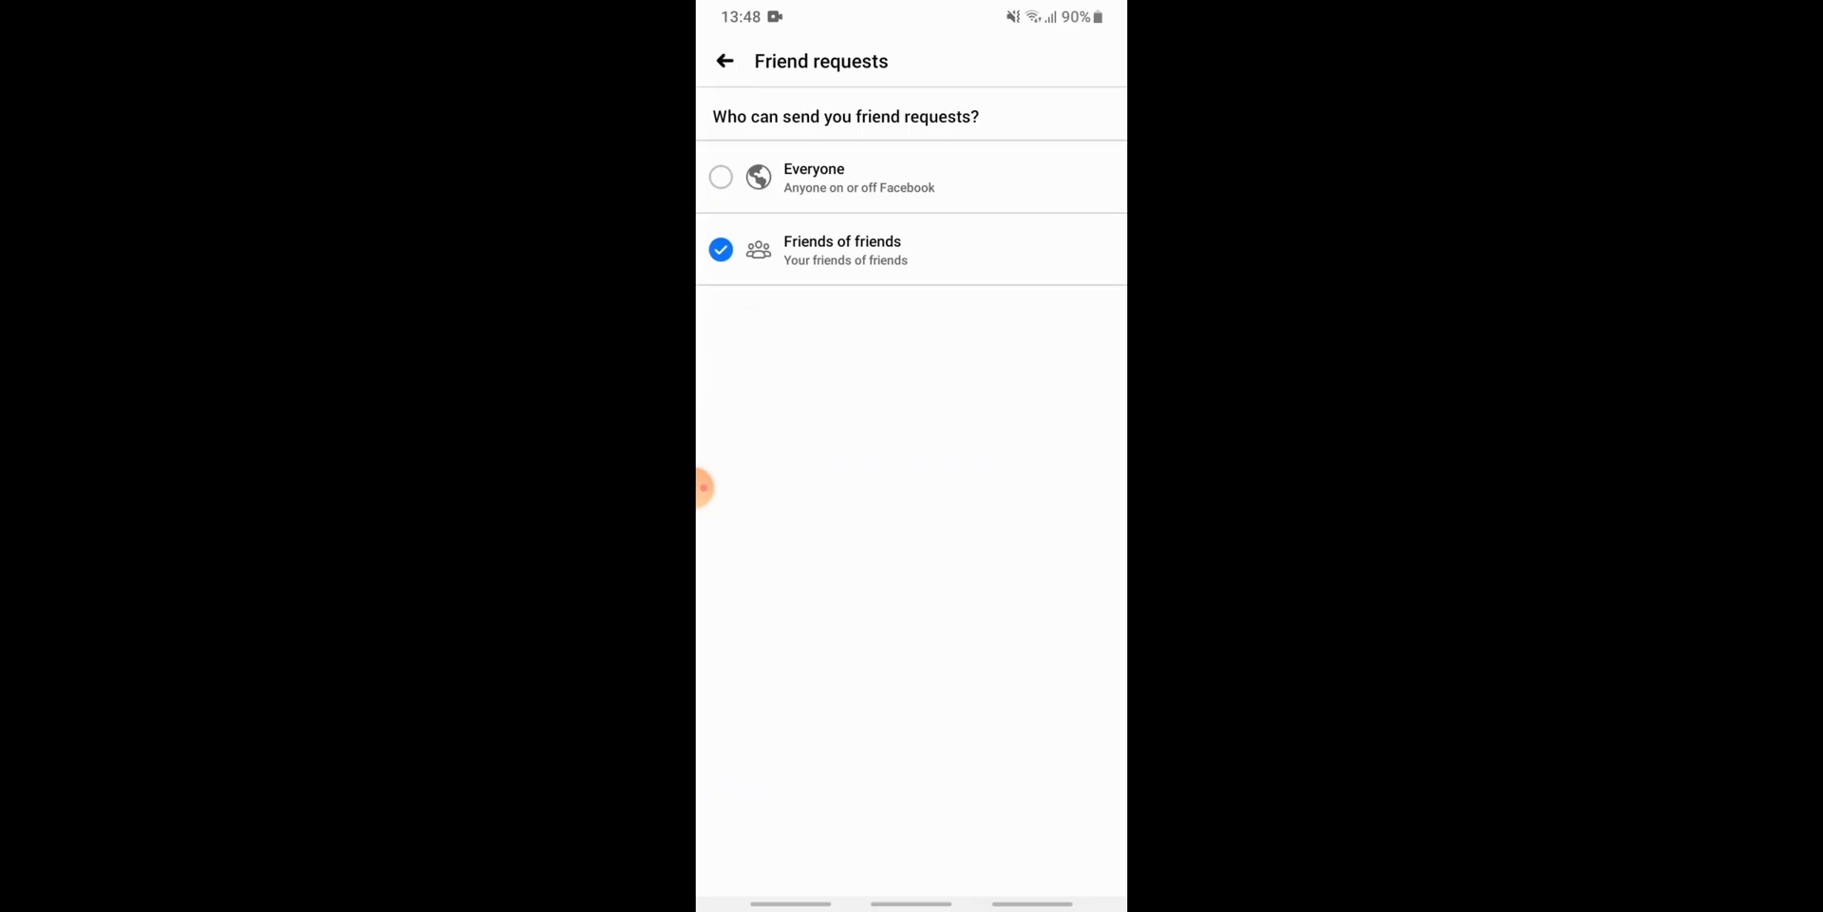
pyautogui.click(723, 61)
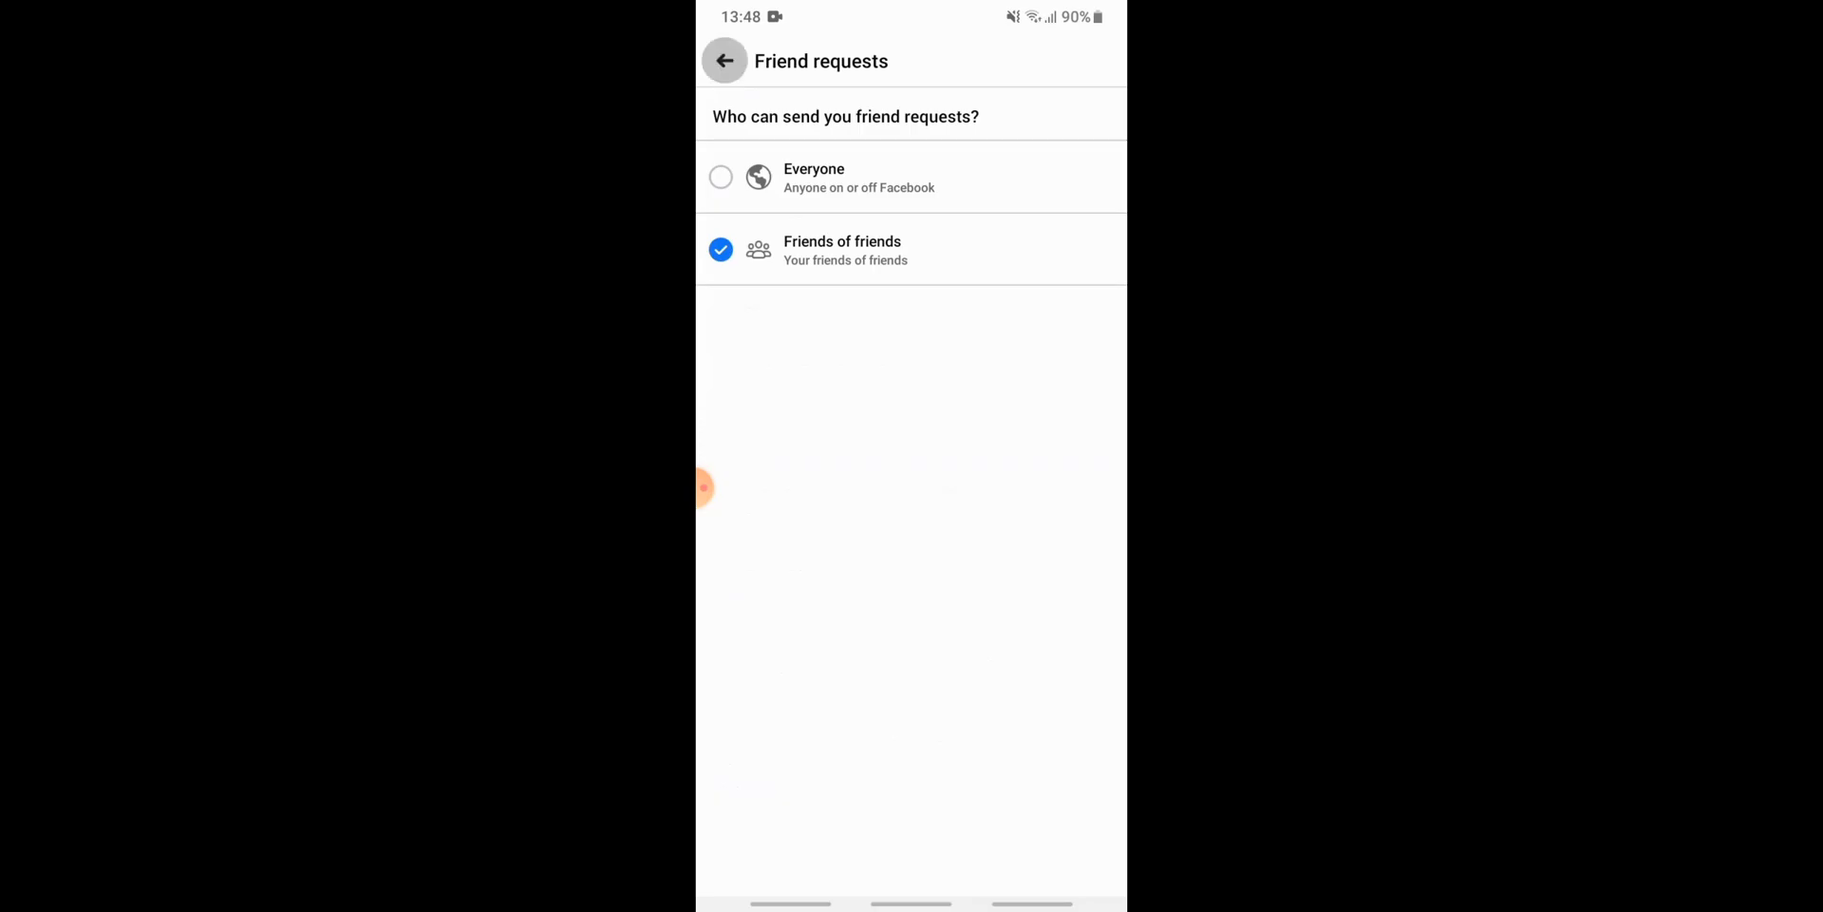
pyautogui.click(724, 60)
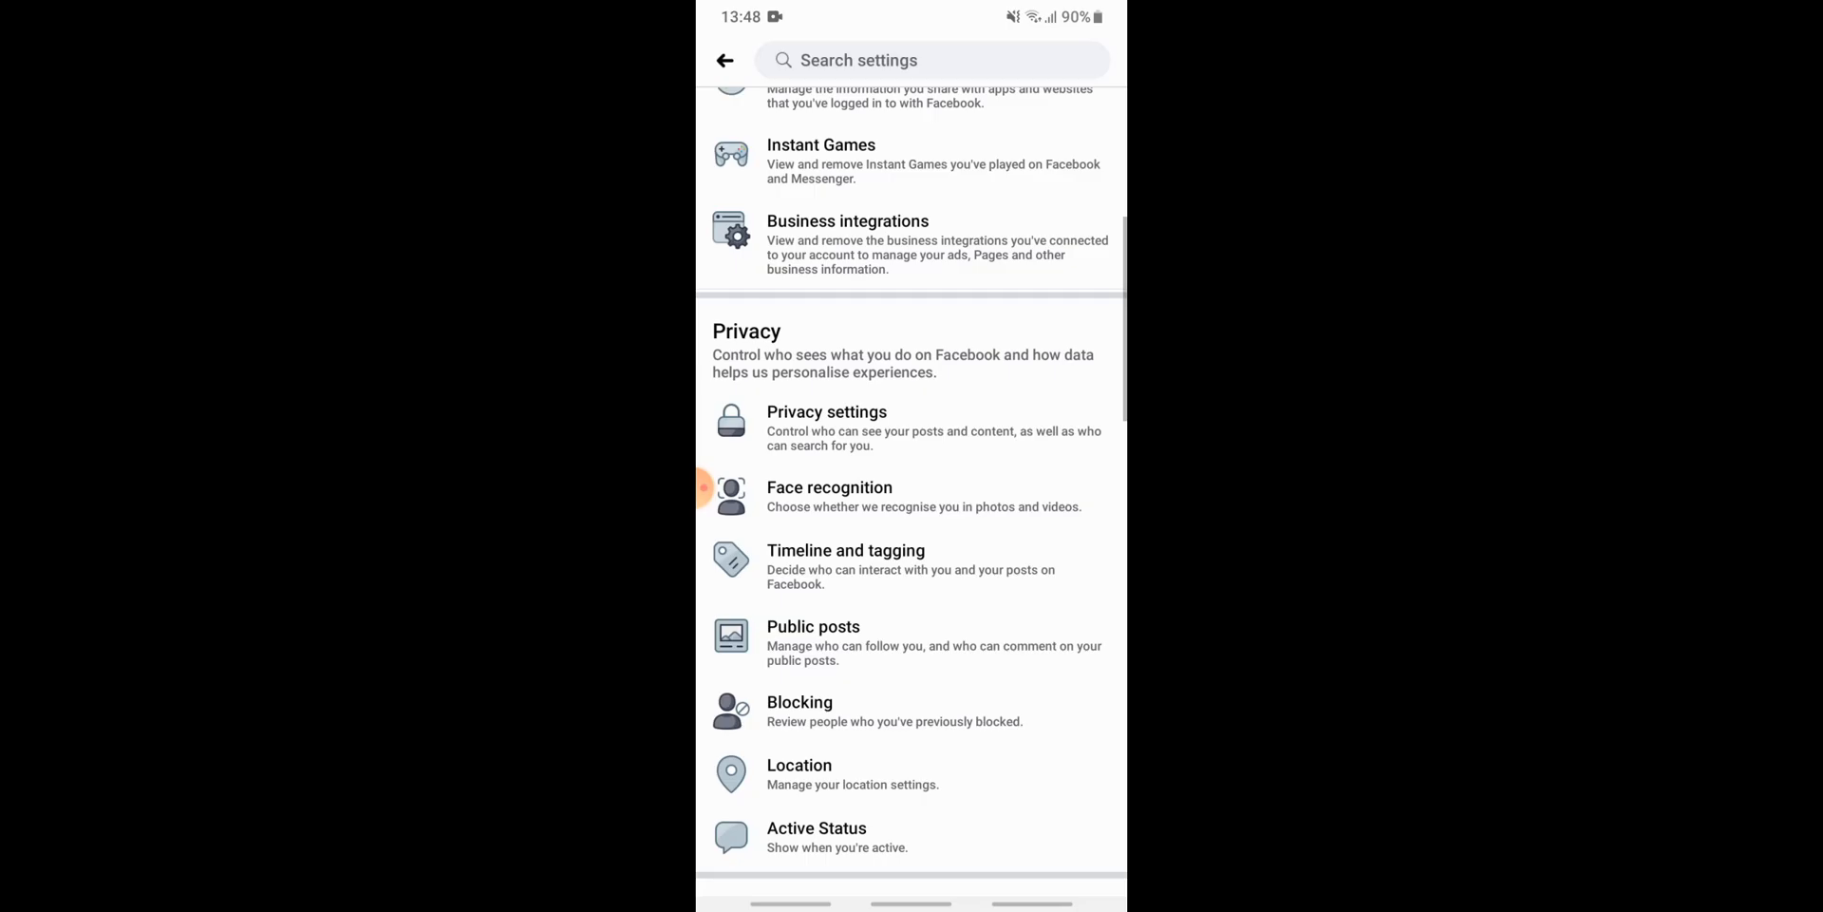